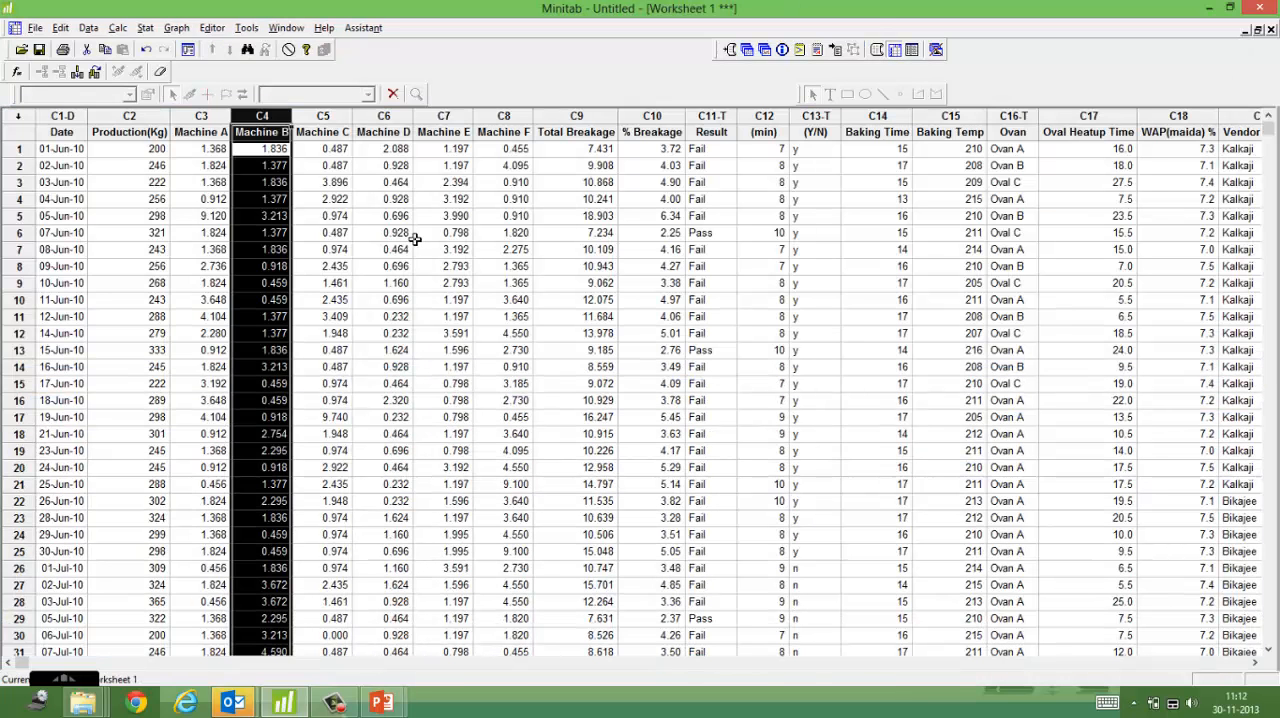
- Run One-Way ANOVA (Unstacked) on columns C3–C8, Machine A–F breakage, as responses
left_click(384, 232)
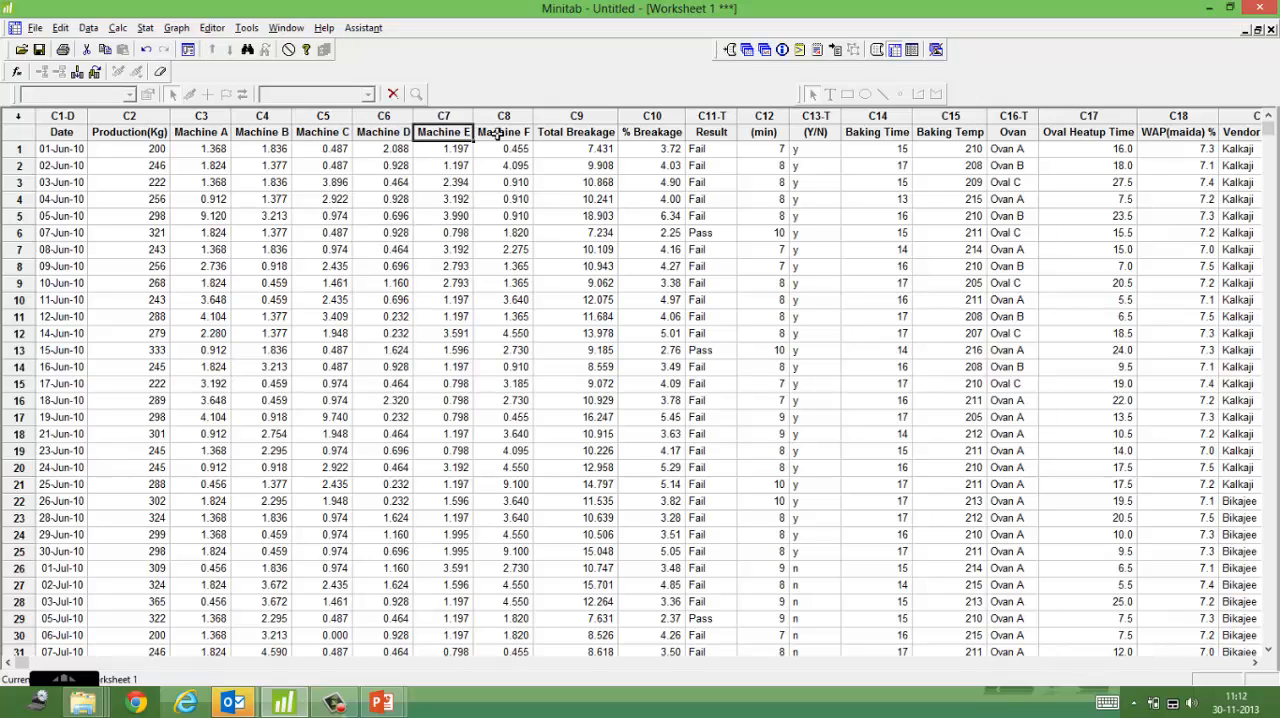
left_click(504, 132)
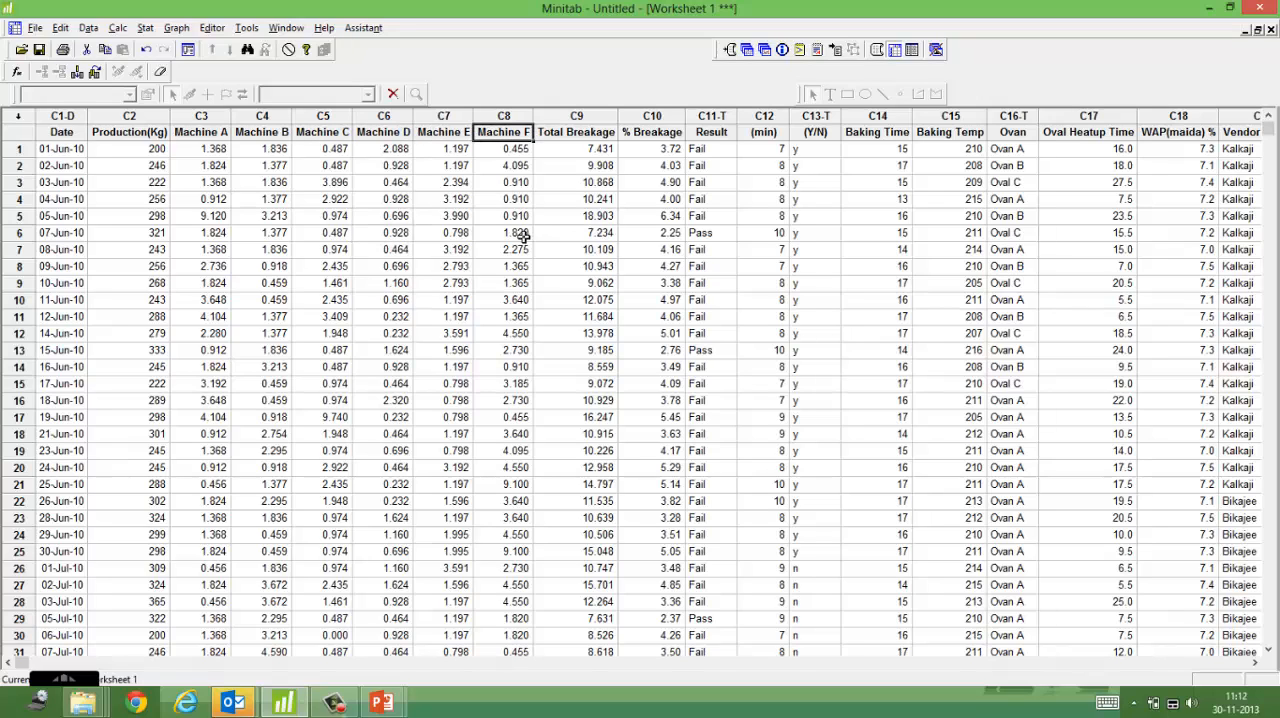
mouse_move(222, 116)
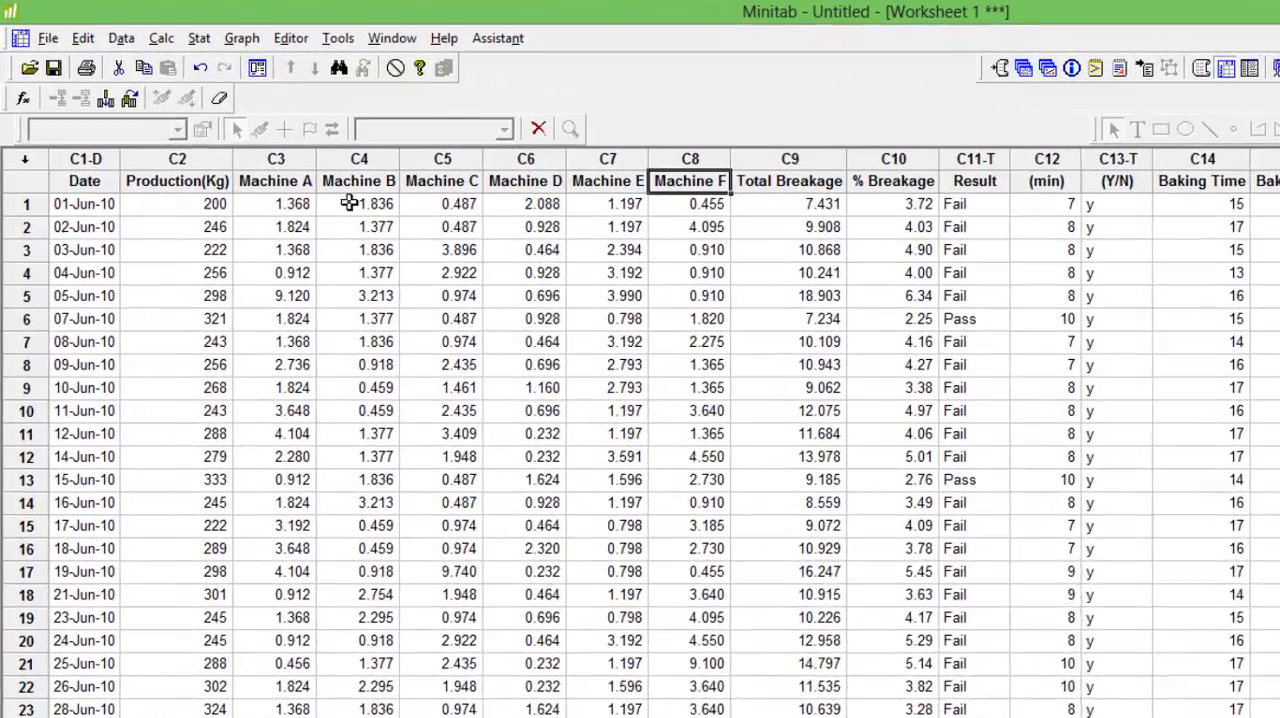
left_click(200, 38)
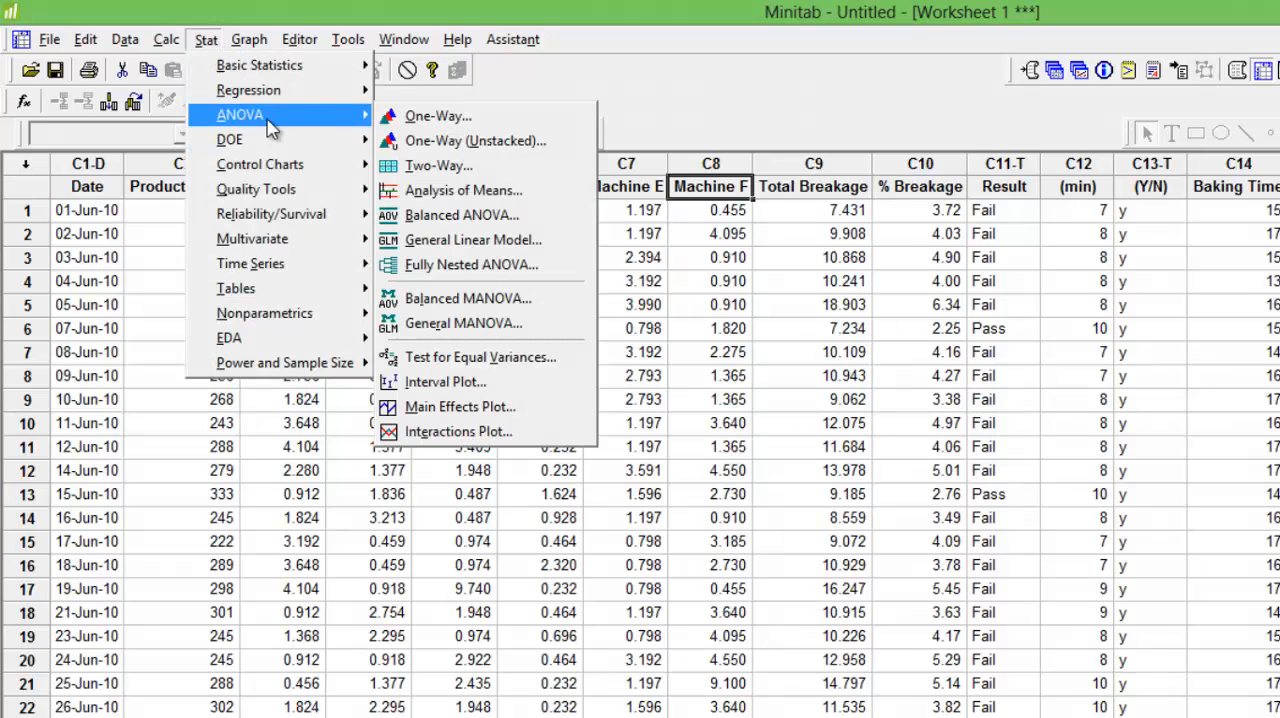
mouse_move(438, 116)
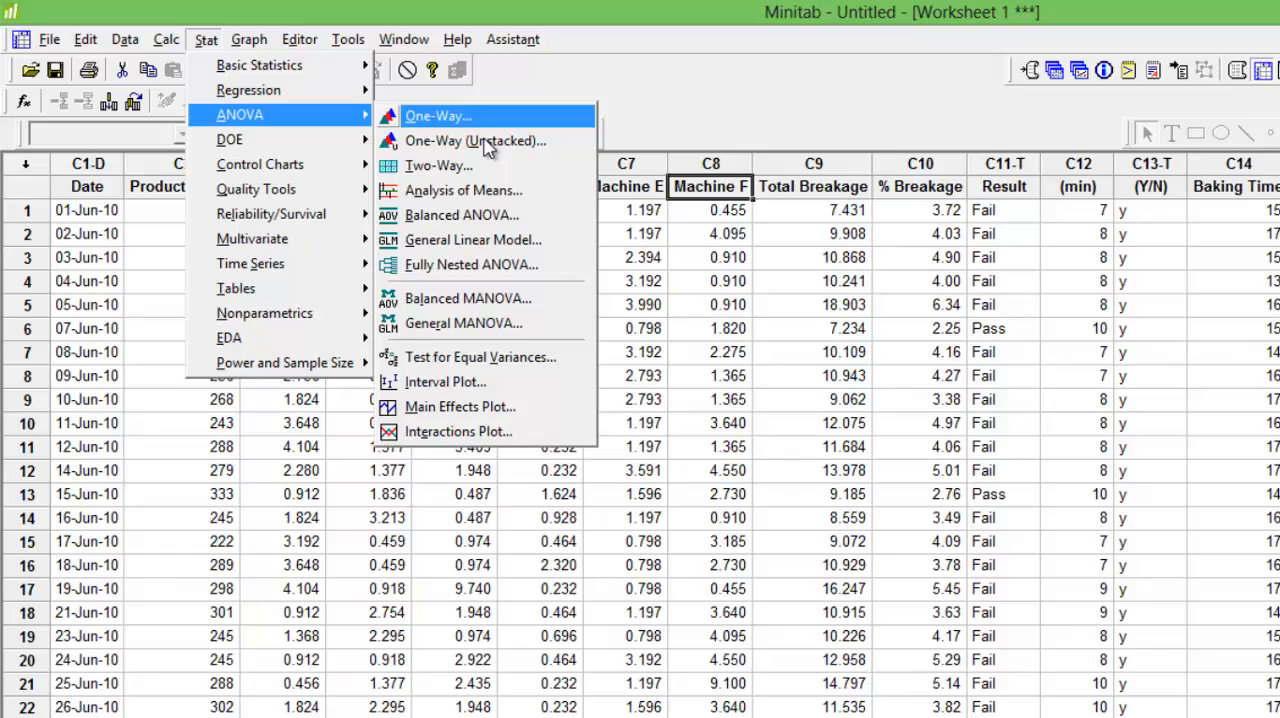
mouse_move(490, 140)
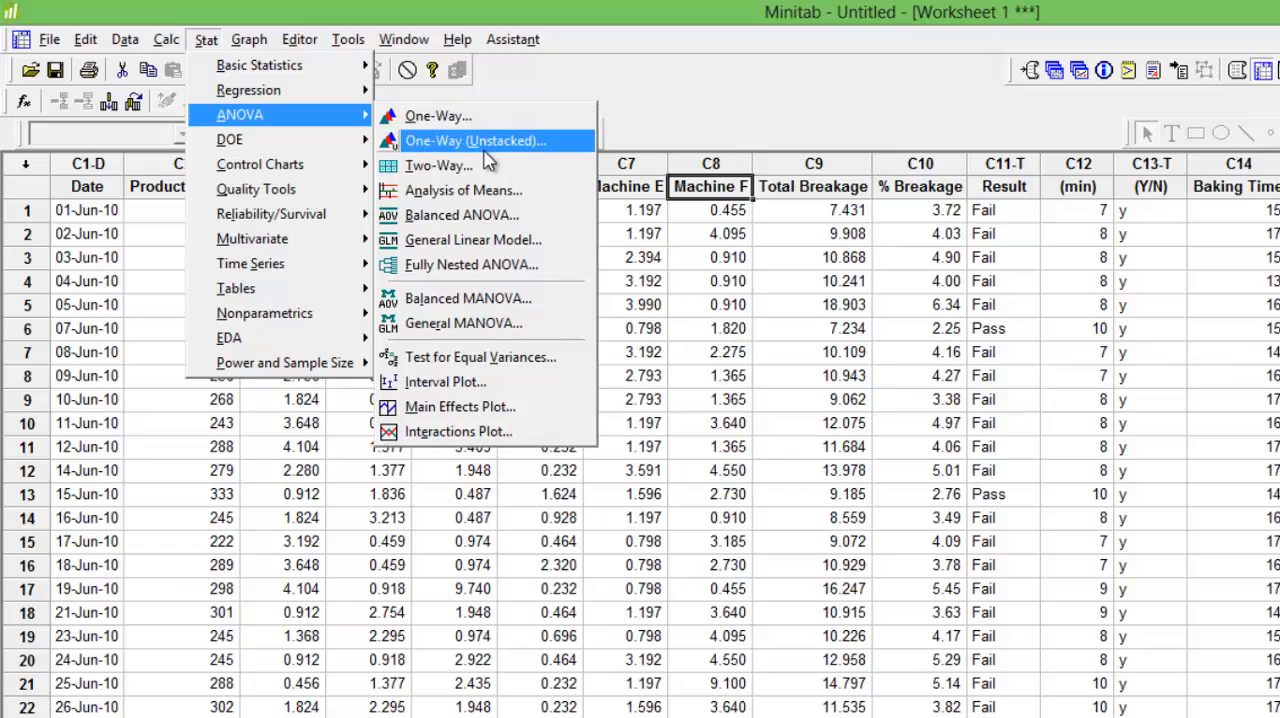
left_click(436, 116)
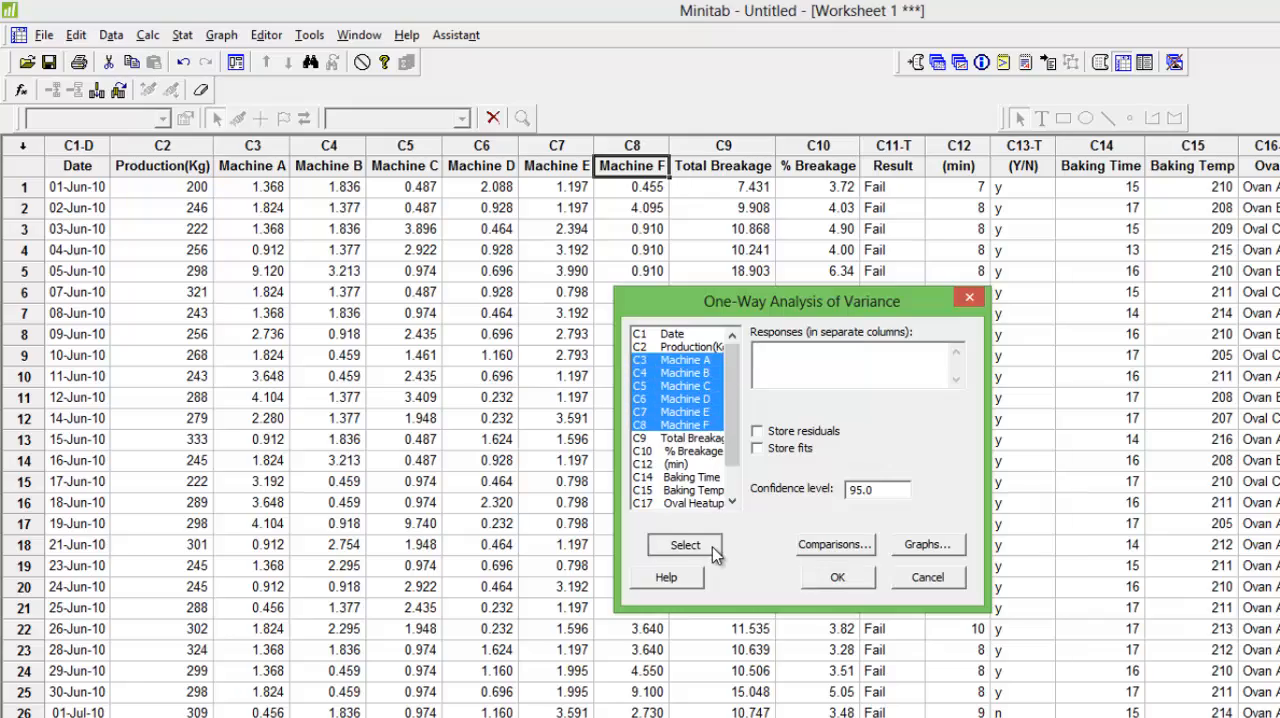
left_click(836, 576)
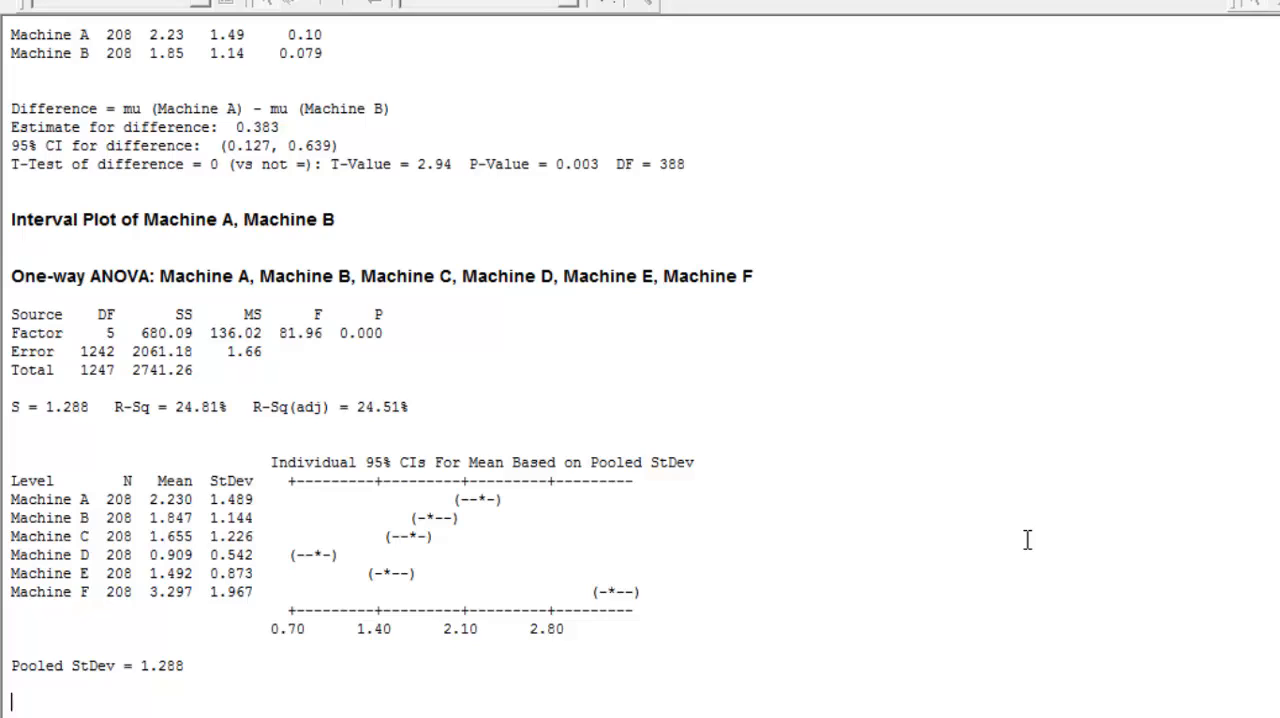
mouse_move(868, 584)
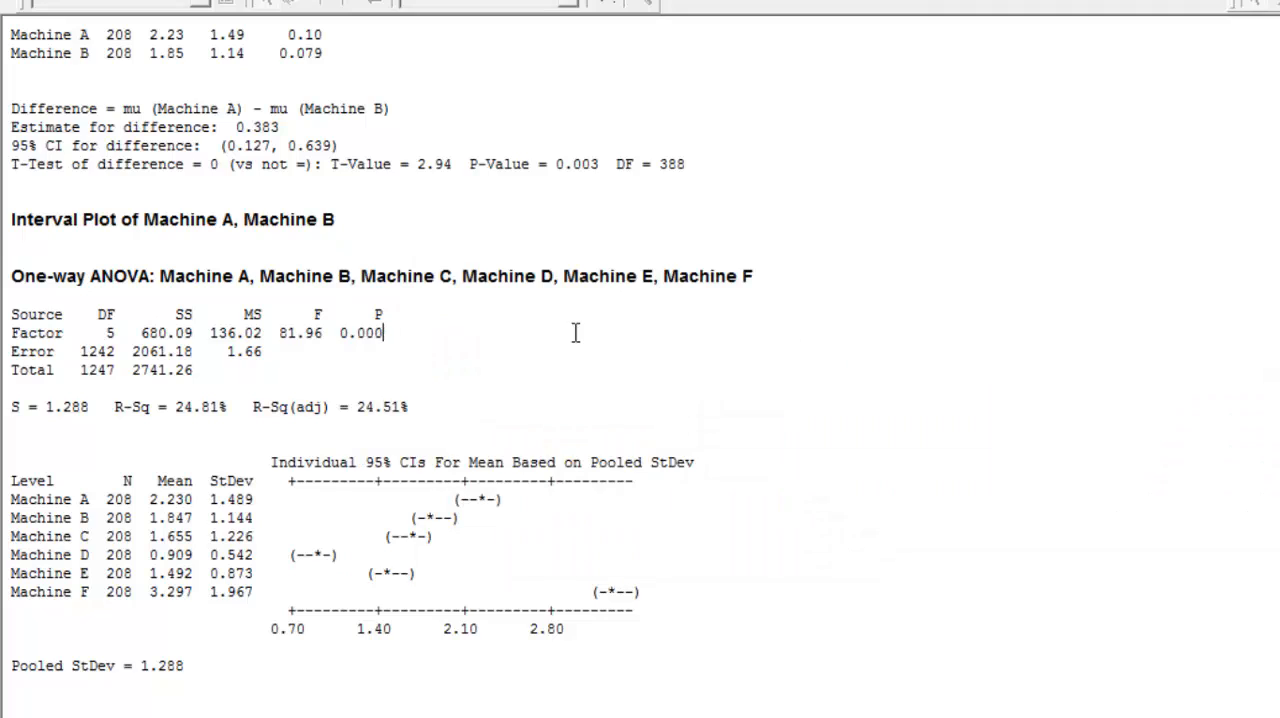
left_click_drag(930, 510, 720, 616)
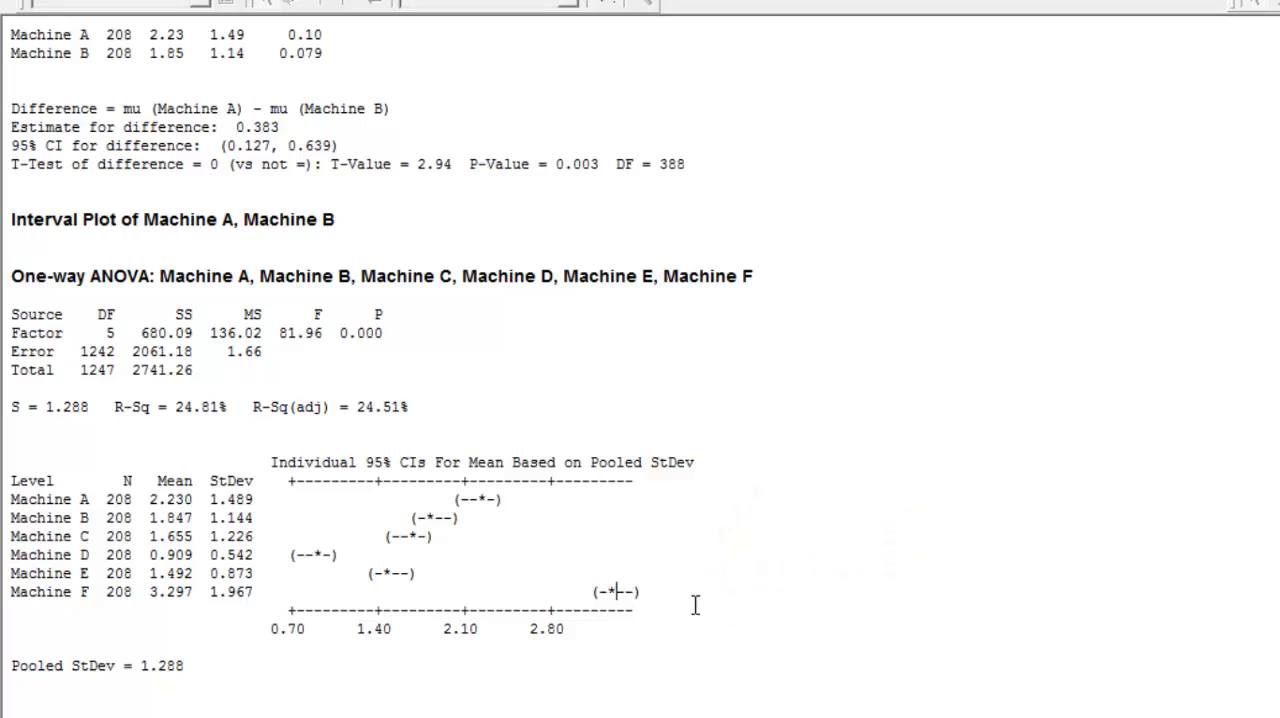
mouse_move(444, 588)
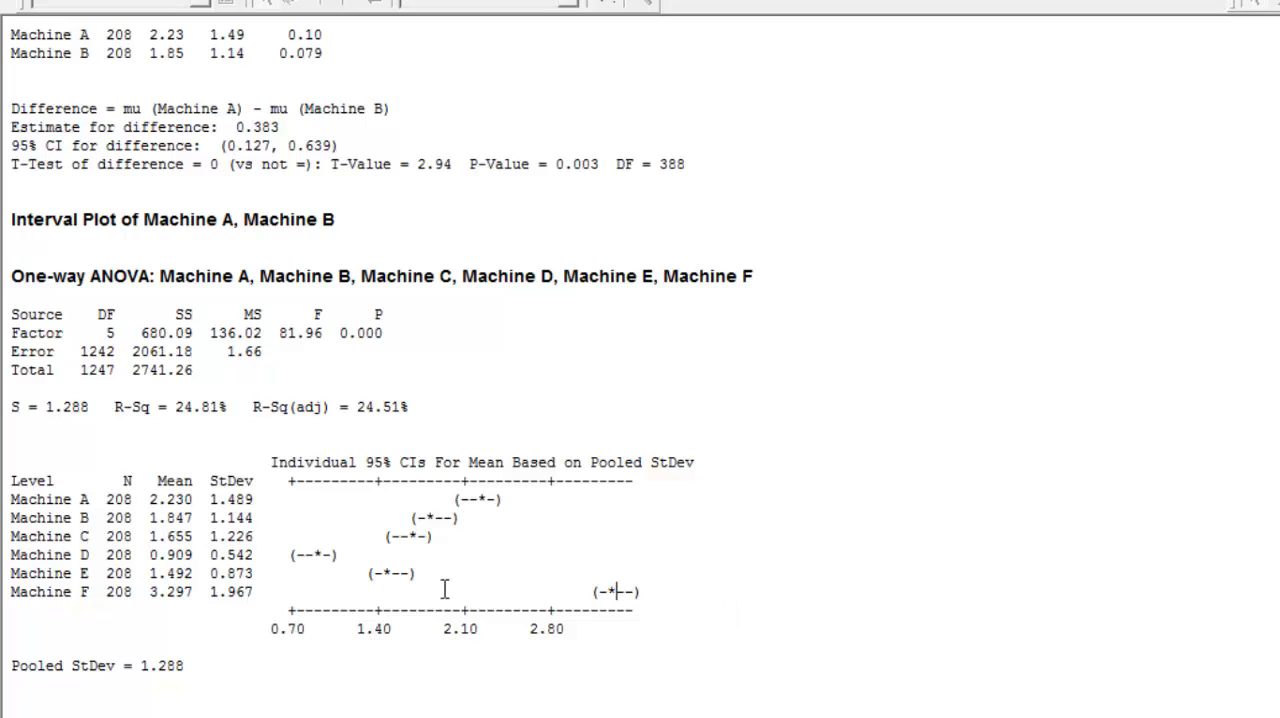
mouse_move(96, 596)
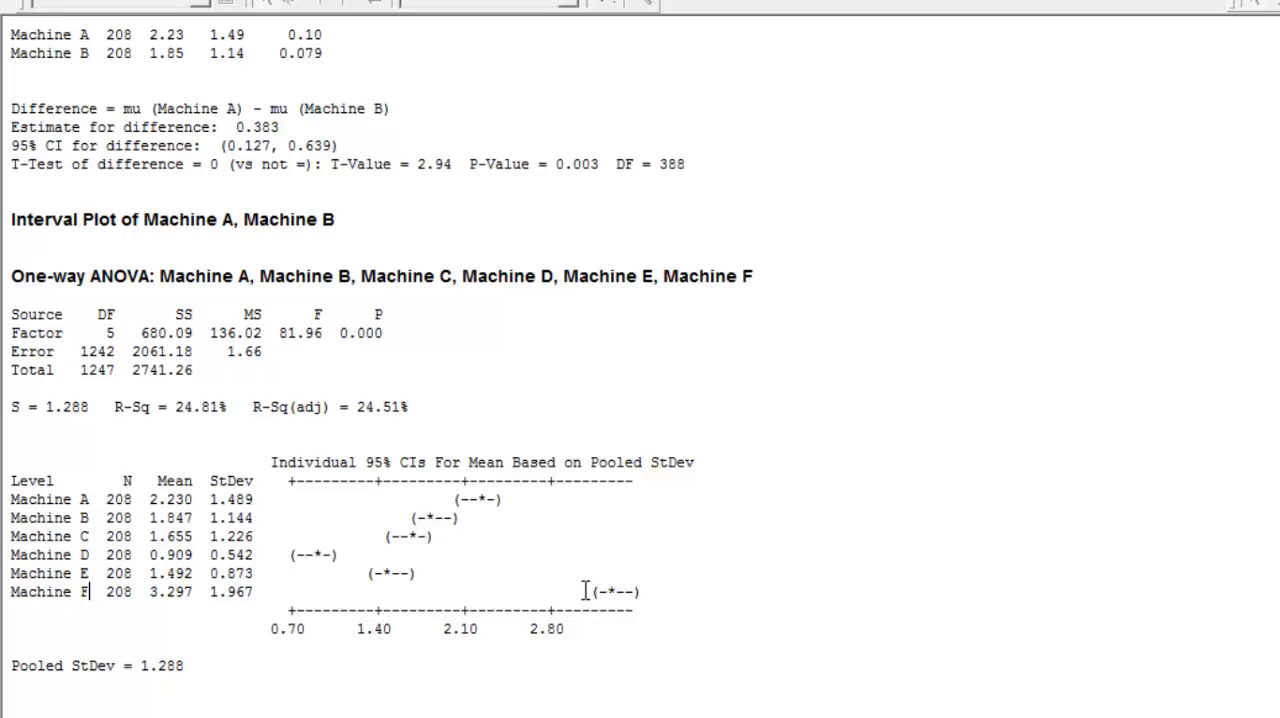
mouse_move(352, 558)
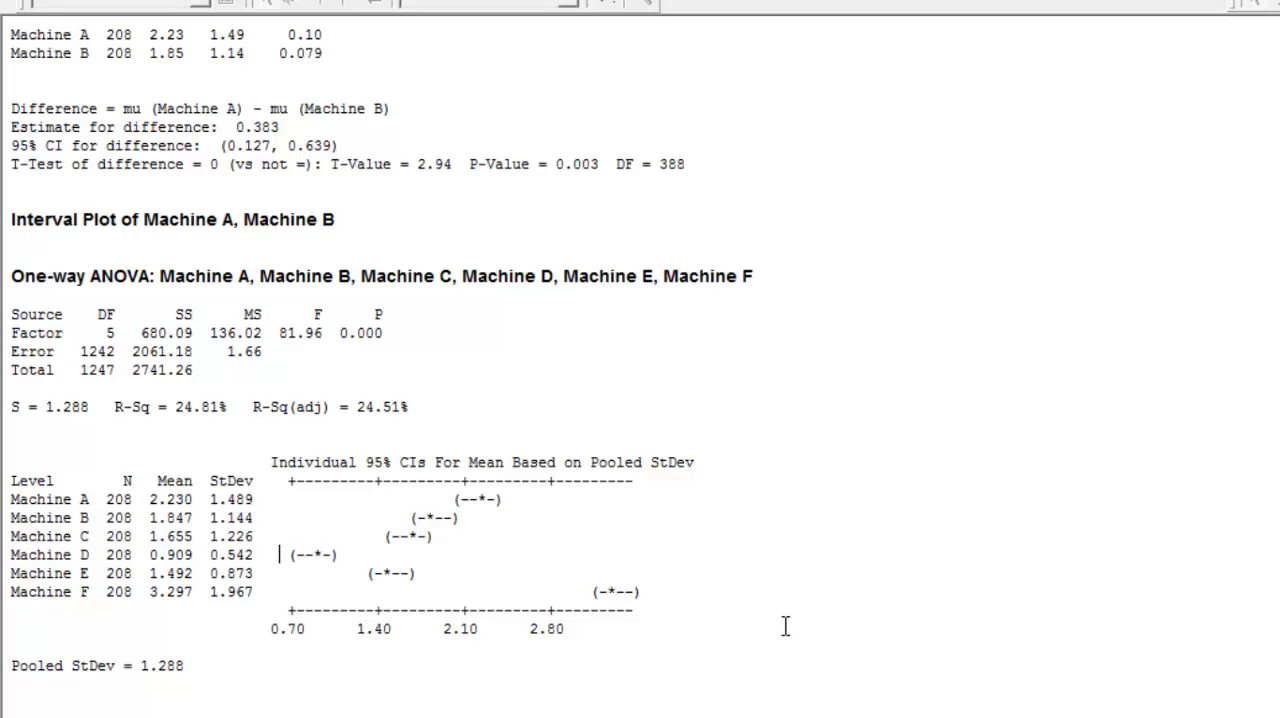
mouse_move(564, 588)
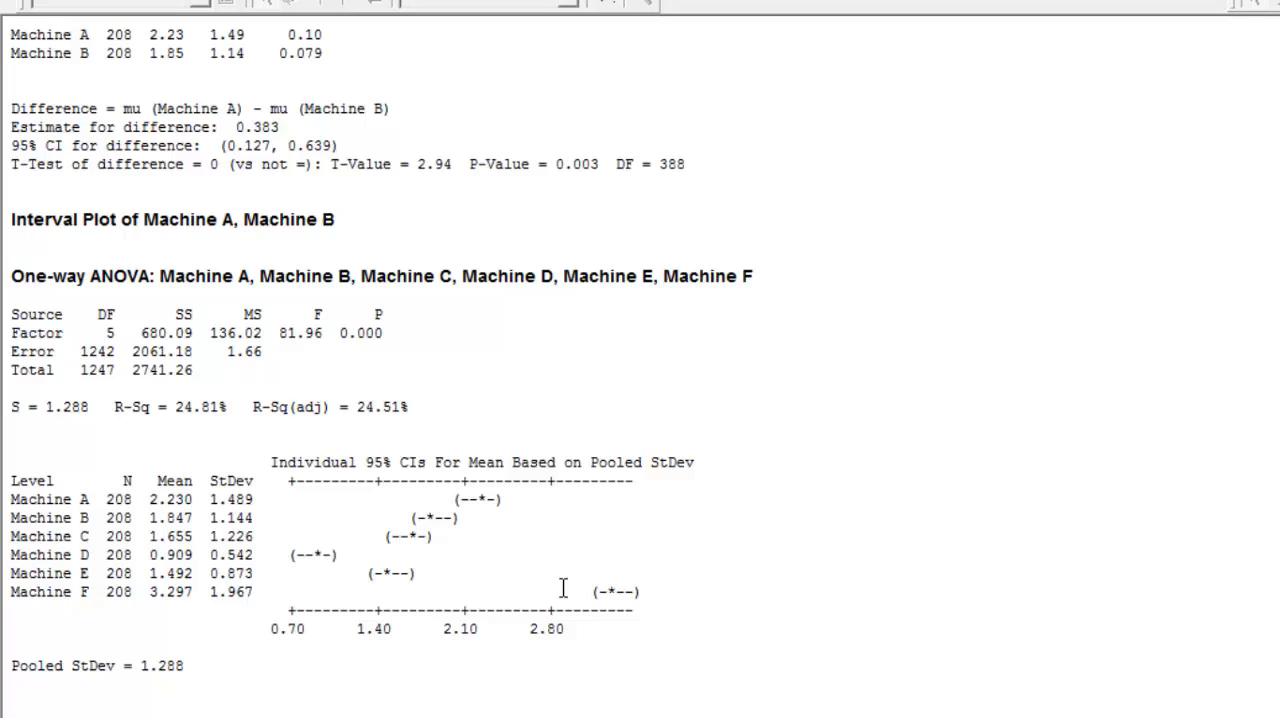
mouse_move(344, 568)
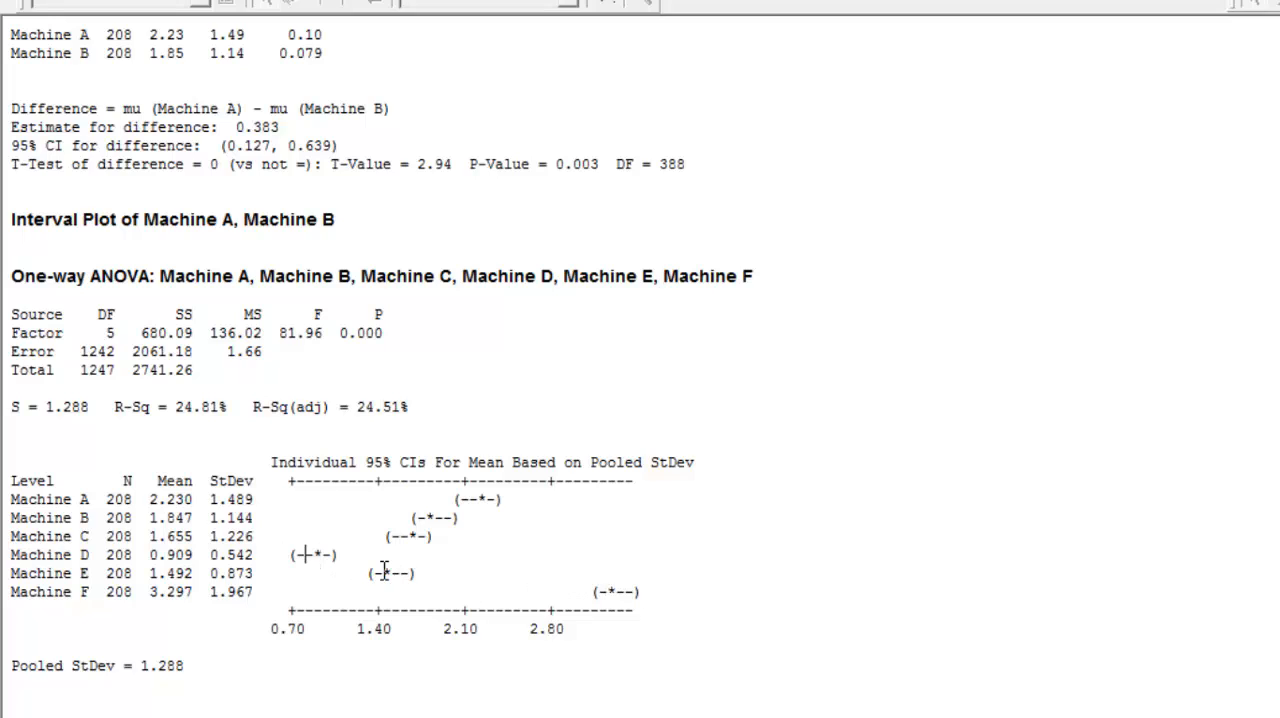
mouse_move(556, 582)
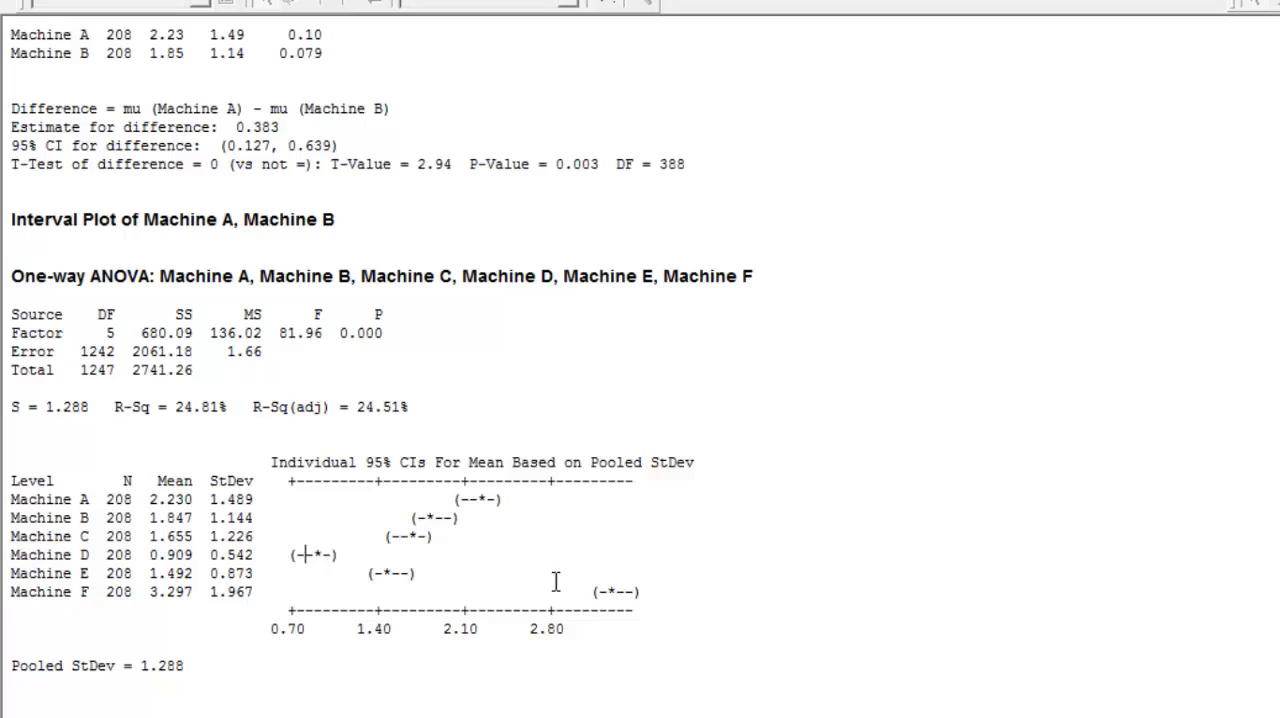
mouse_move(396, 570)
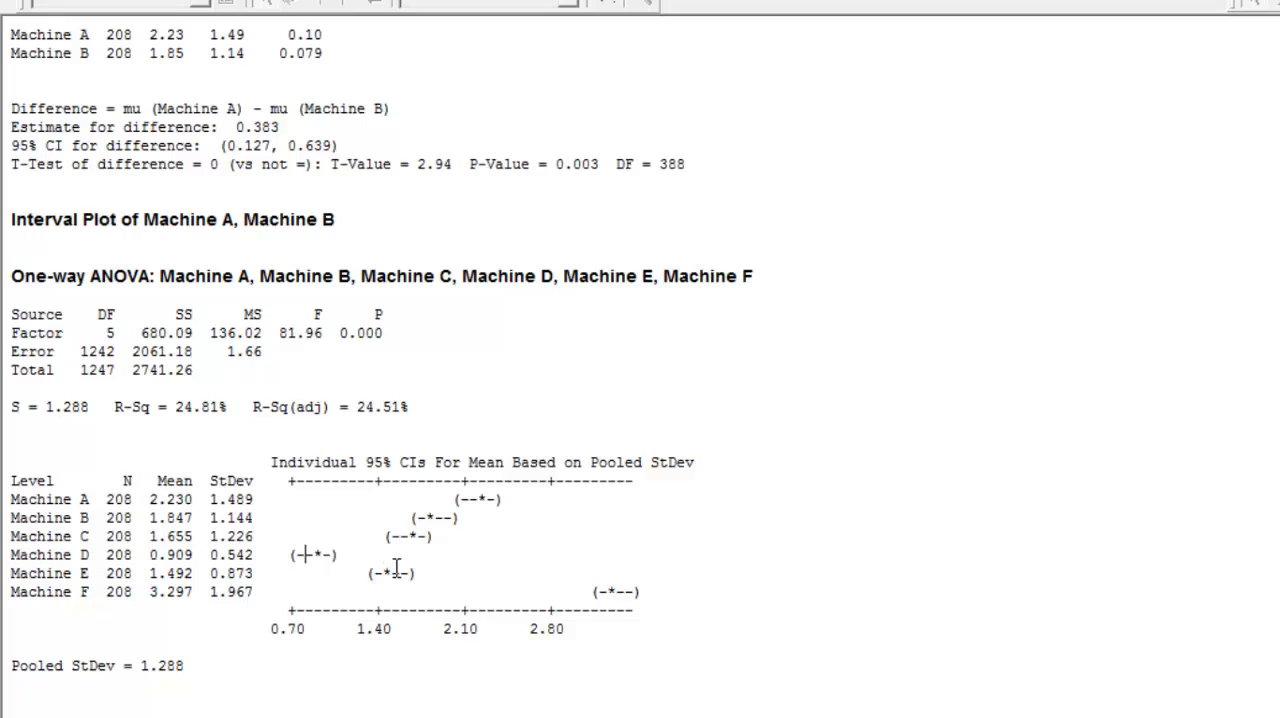
mouse_move(596, 596)
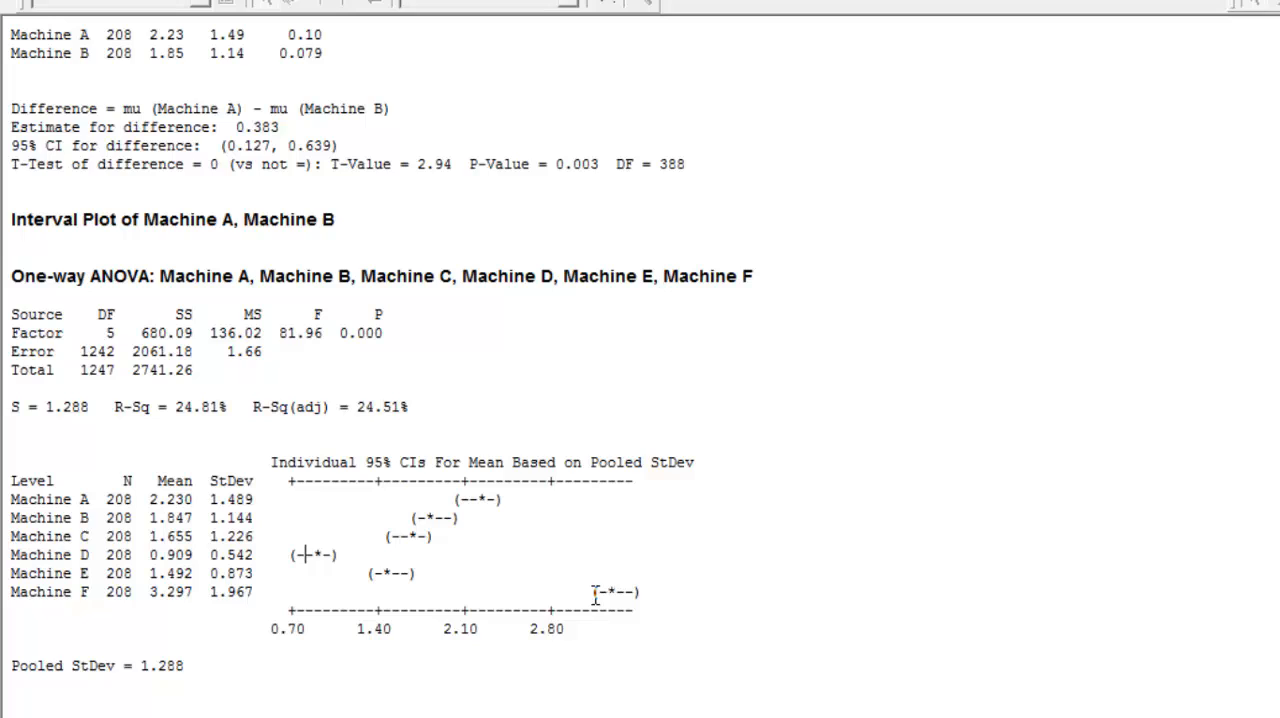
mouse_move(656, 592)
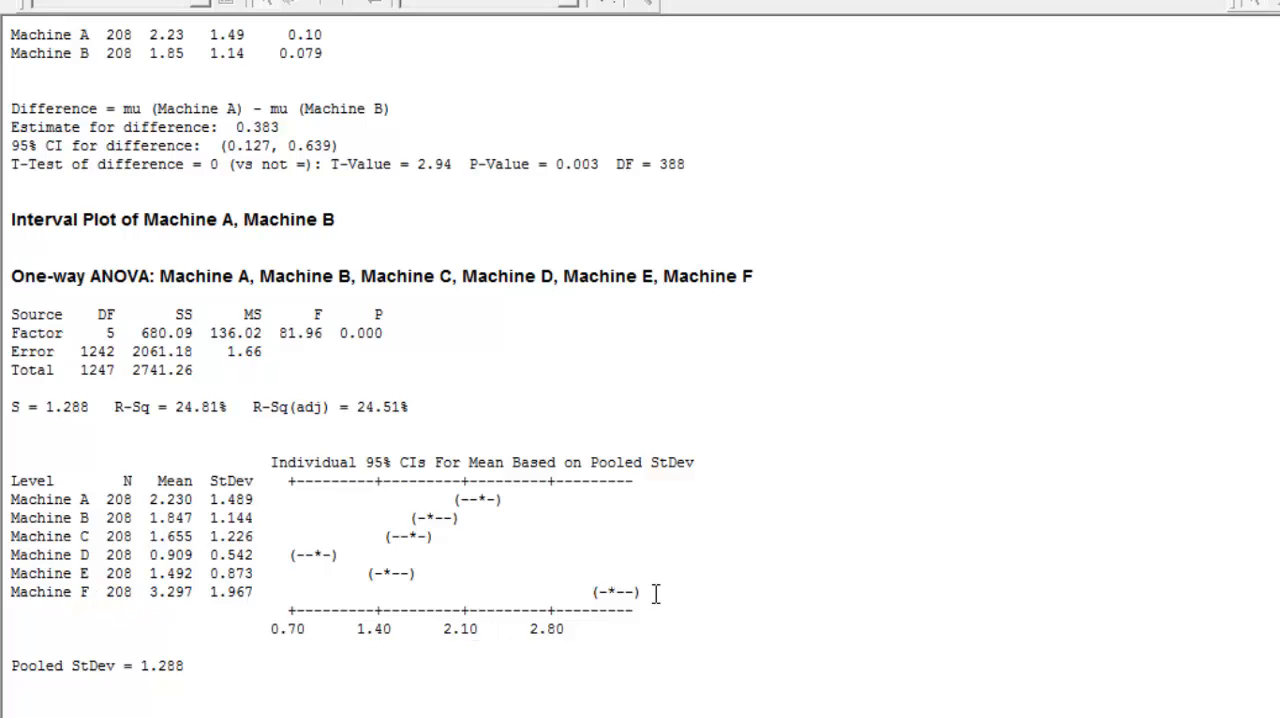
mouse_move(484, 584)
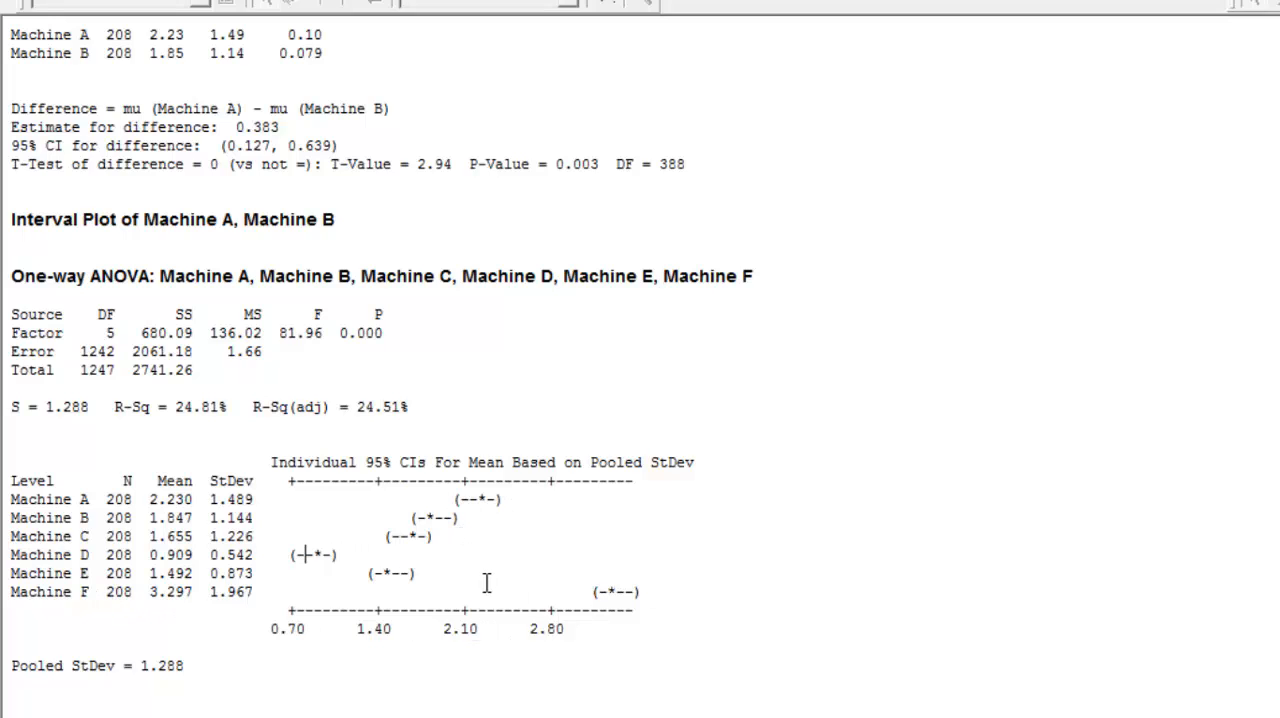